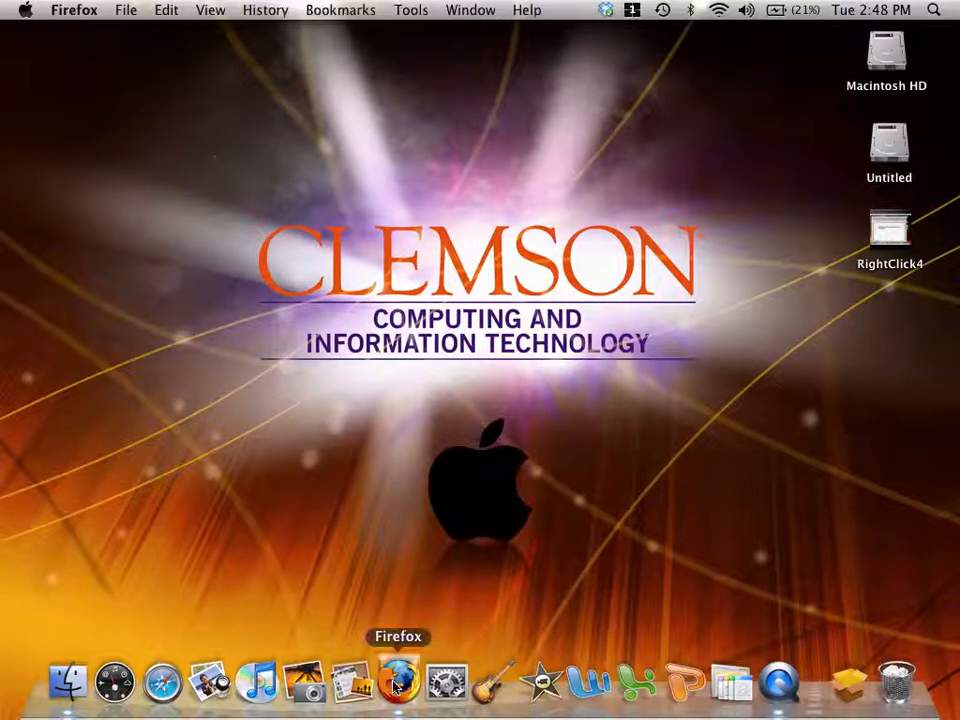
Launch Firefox and open the More actions list on the Google Sites home page.
click(400, 684)
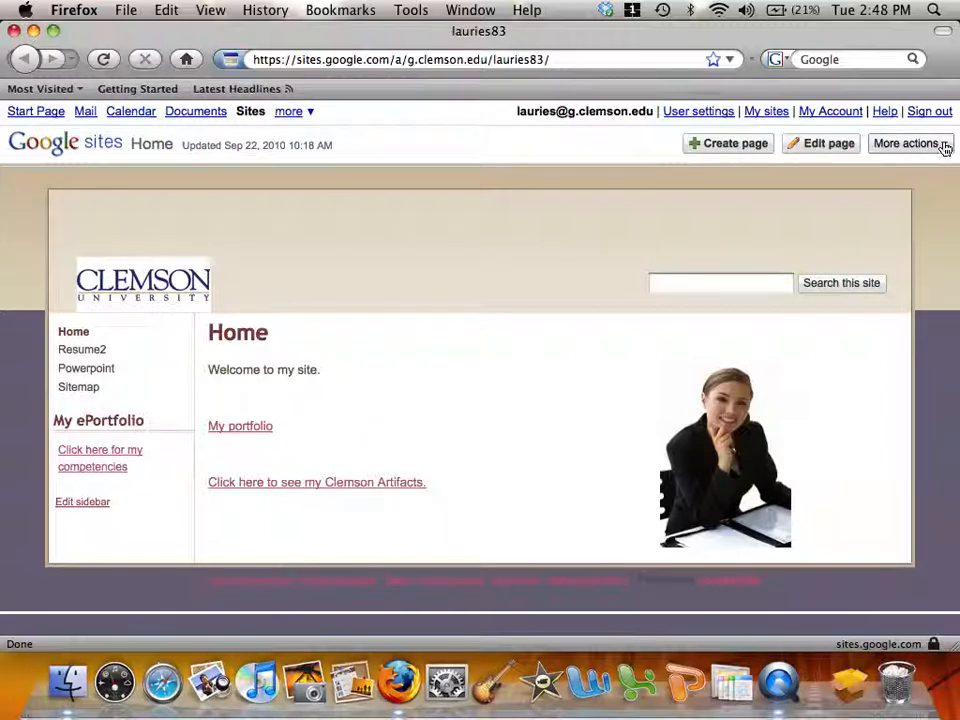
click(908, 144)
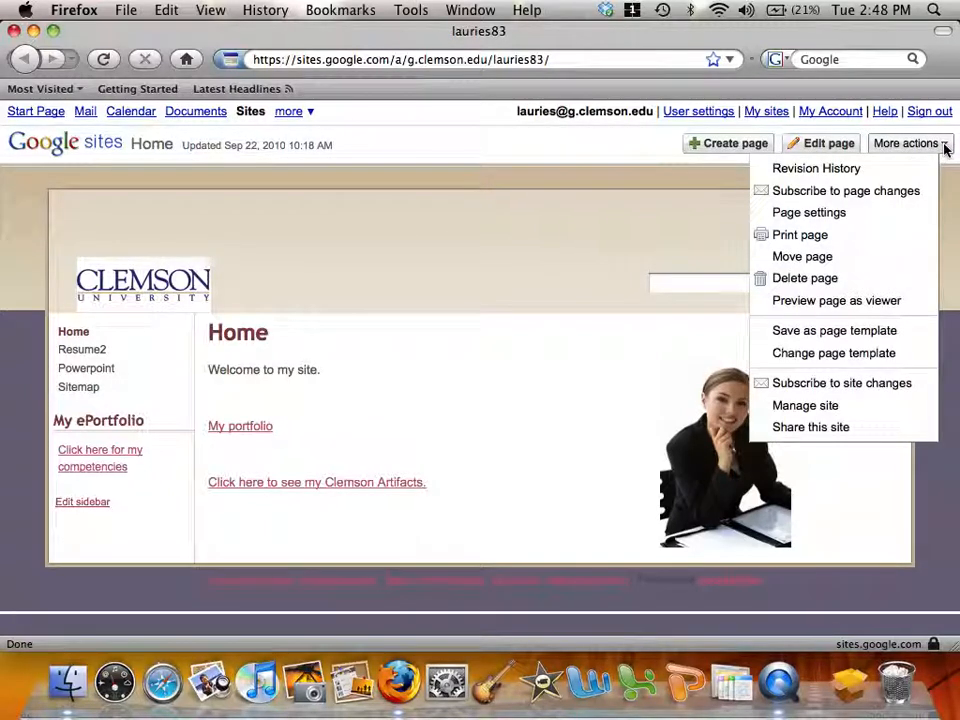
mouse_move(810, 428)
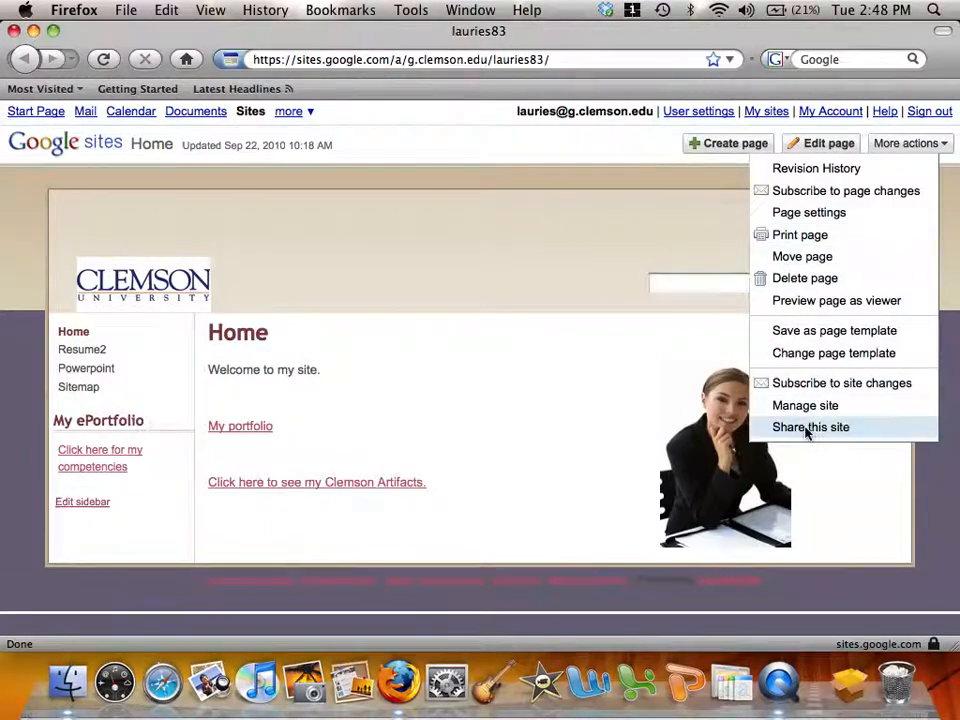
Open Share this site and allow 'Anyone in the world may view this site'.
click(810, 428)
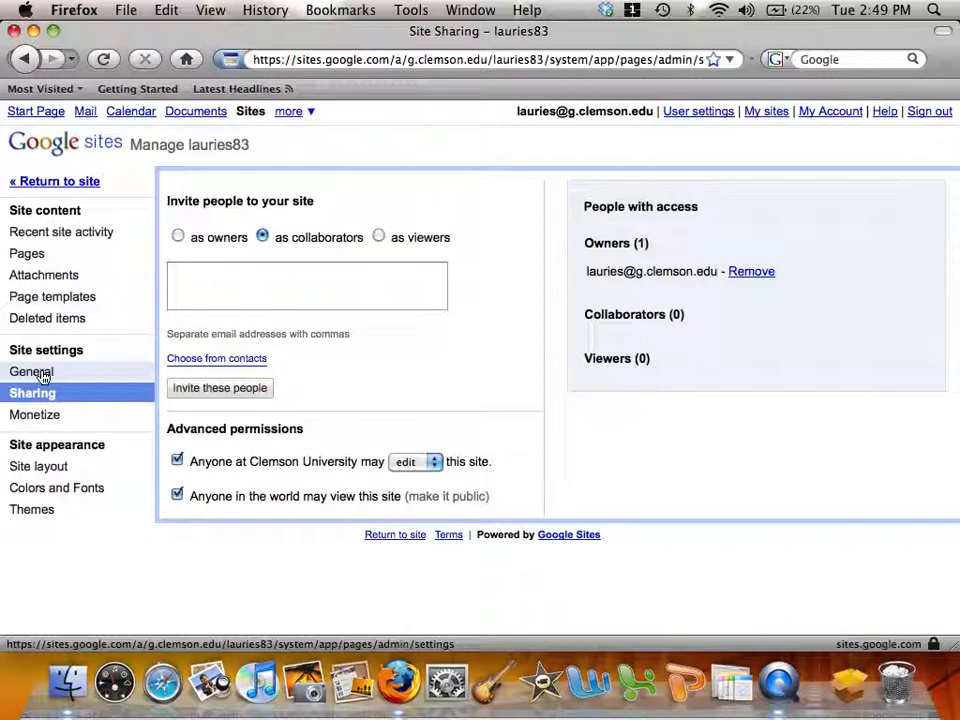
Set Site Category to 'prtm, technology' in General settings, save changes and return to the site.
click(32, 370)
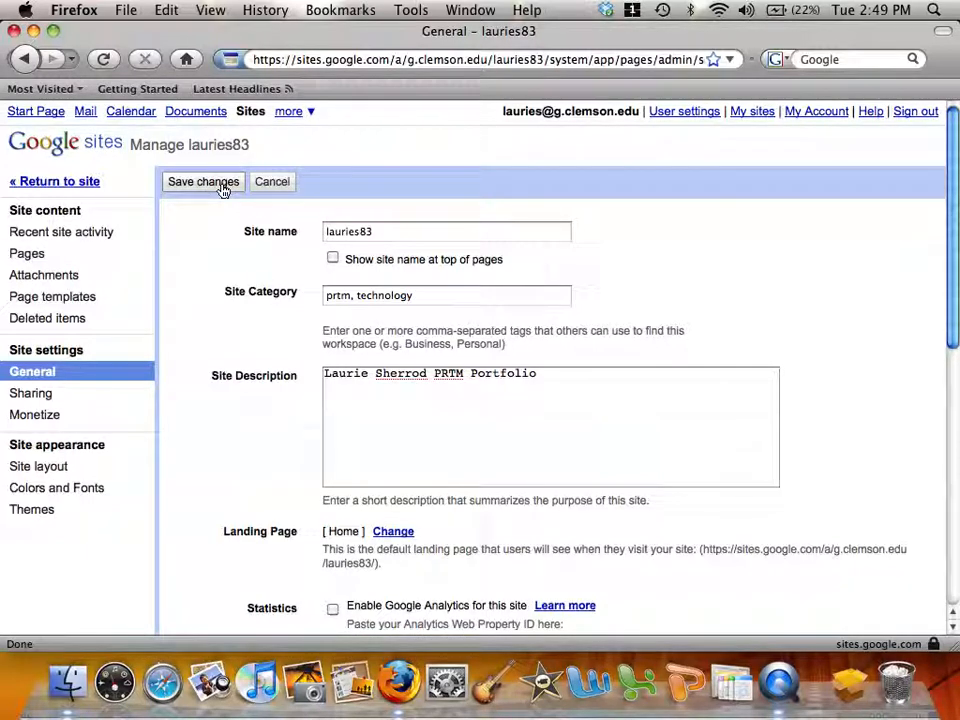
click(204, 180)
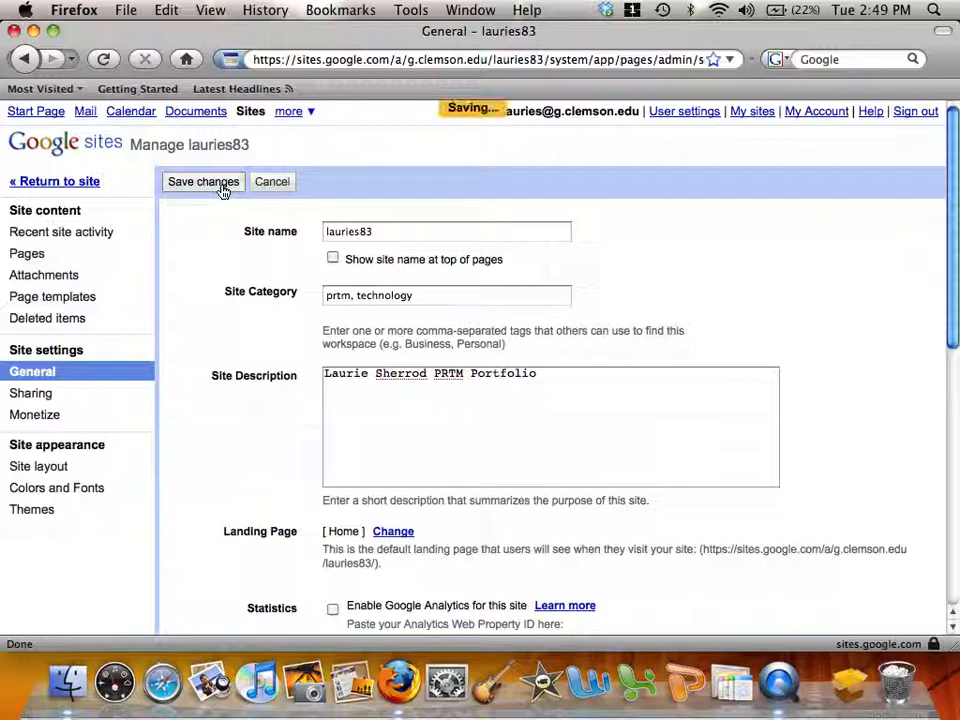
click(204, 180)
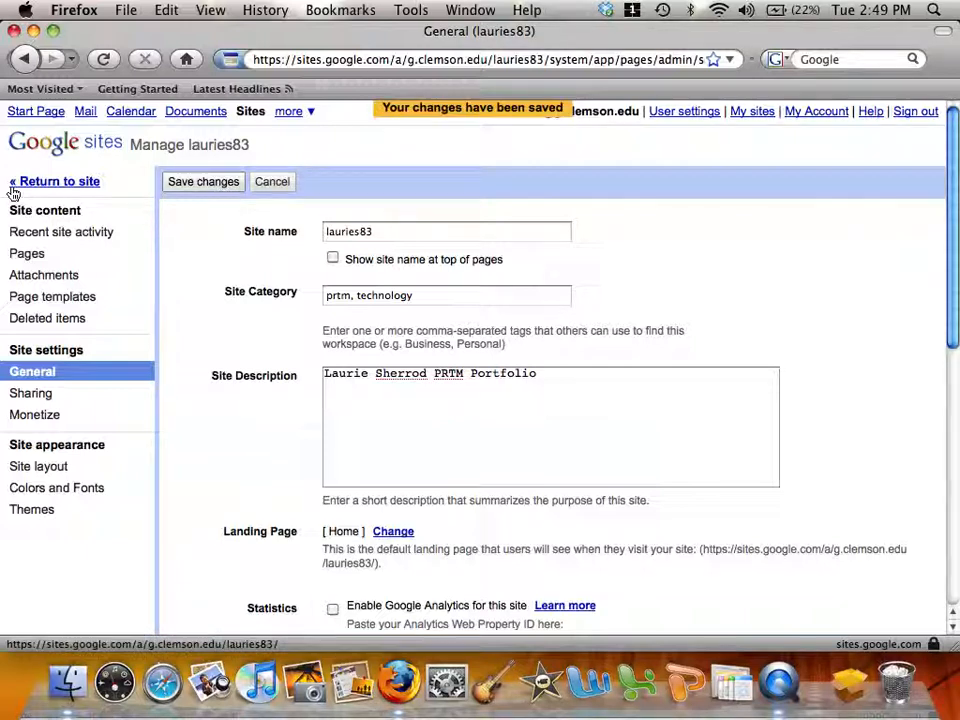